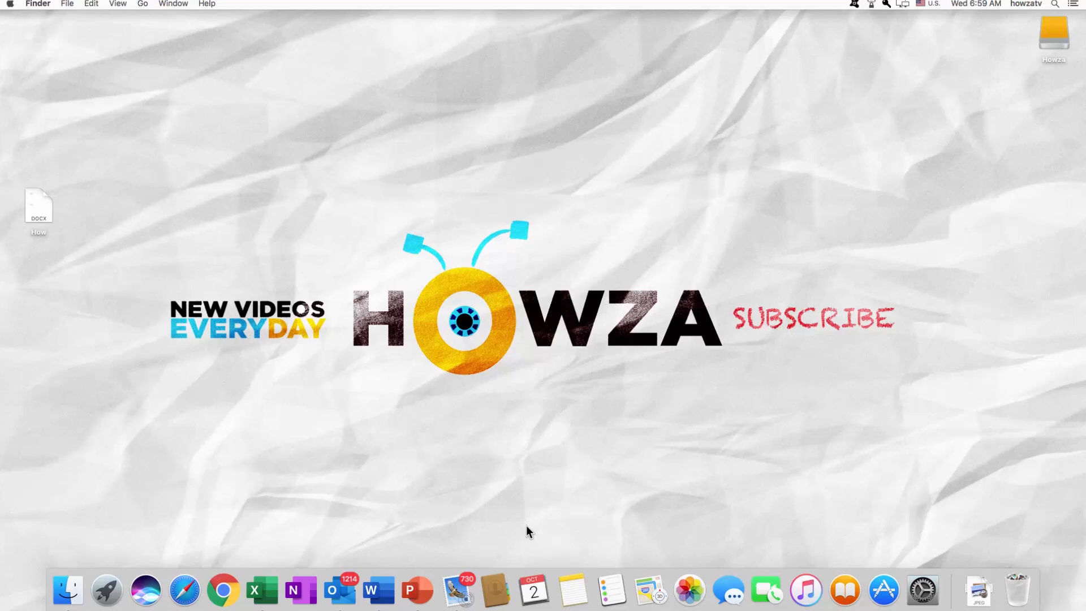
mouse_move(354, 394)
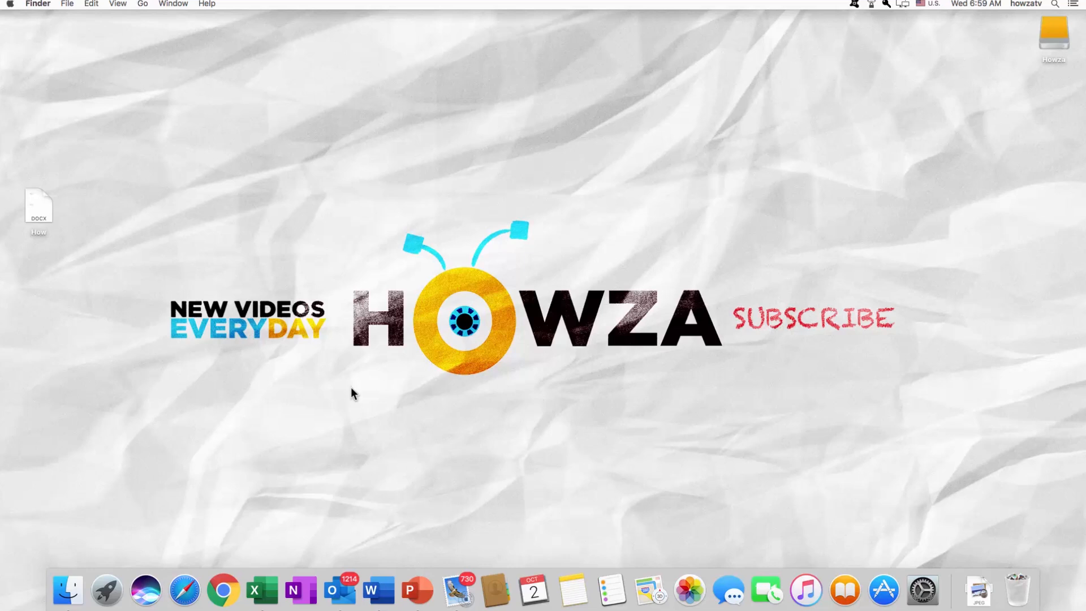
Step: Open How.docx in Word and show the Design tab's page design options
double_click(38, 208)
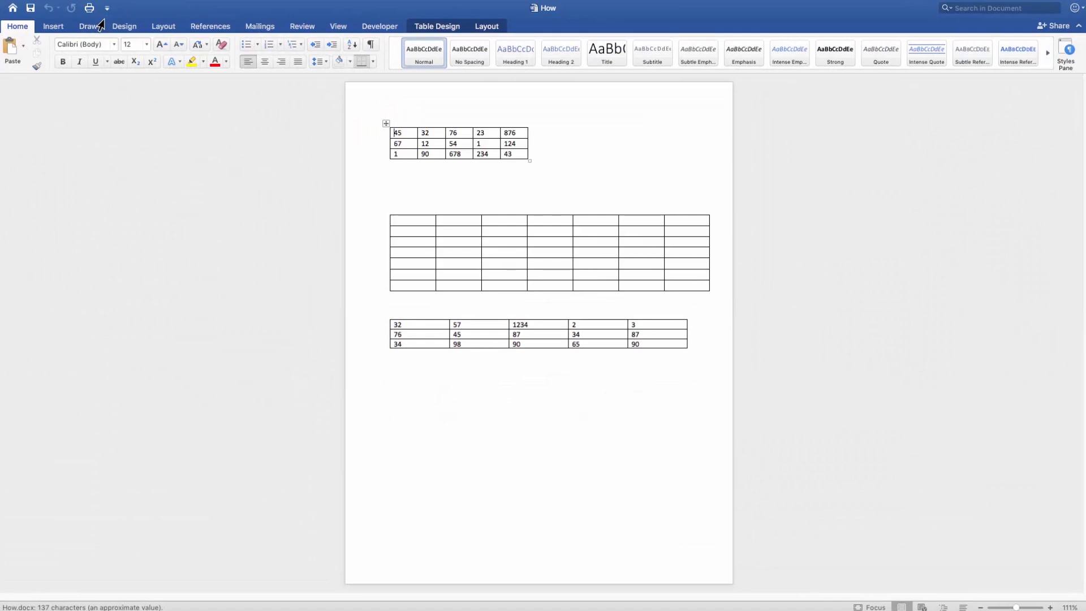
left_click(124, 26)
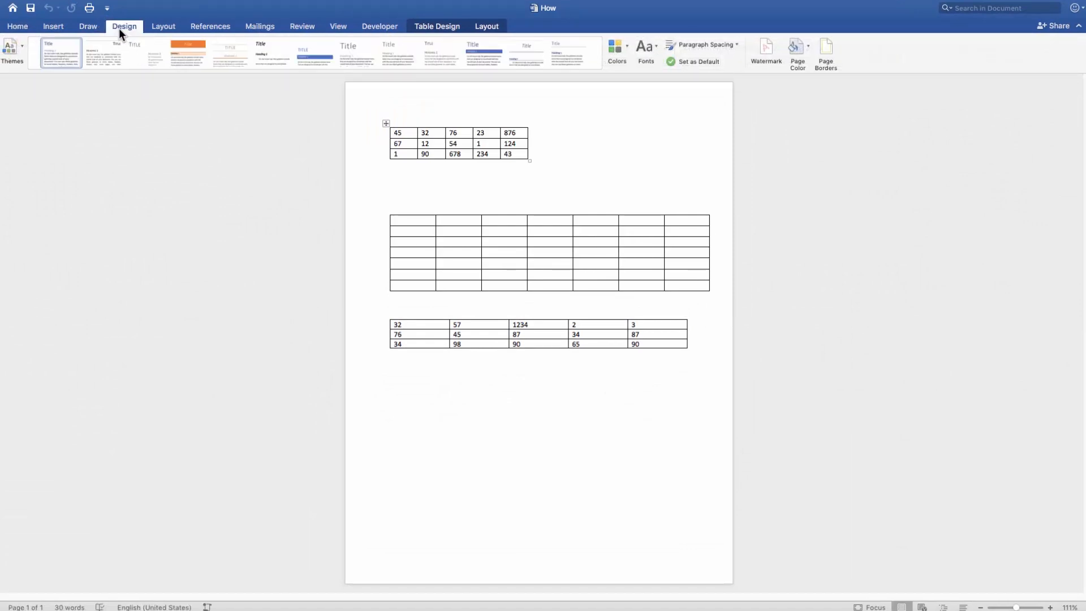
mouse_move(825, 59)
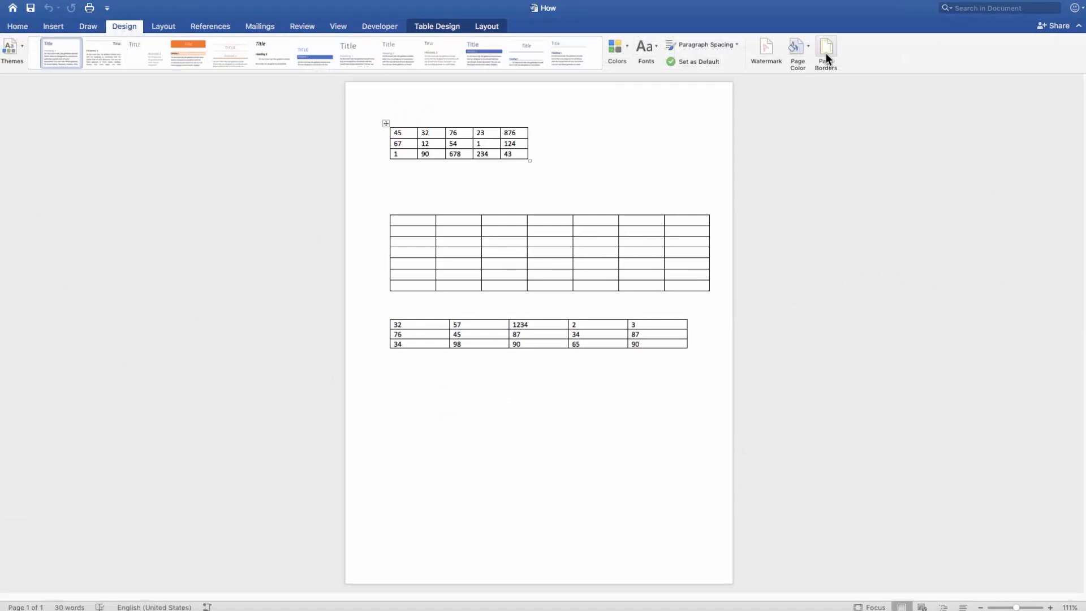
Step: Apply an orange art pattern as a border around the whole page
left_click(825, 49)
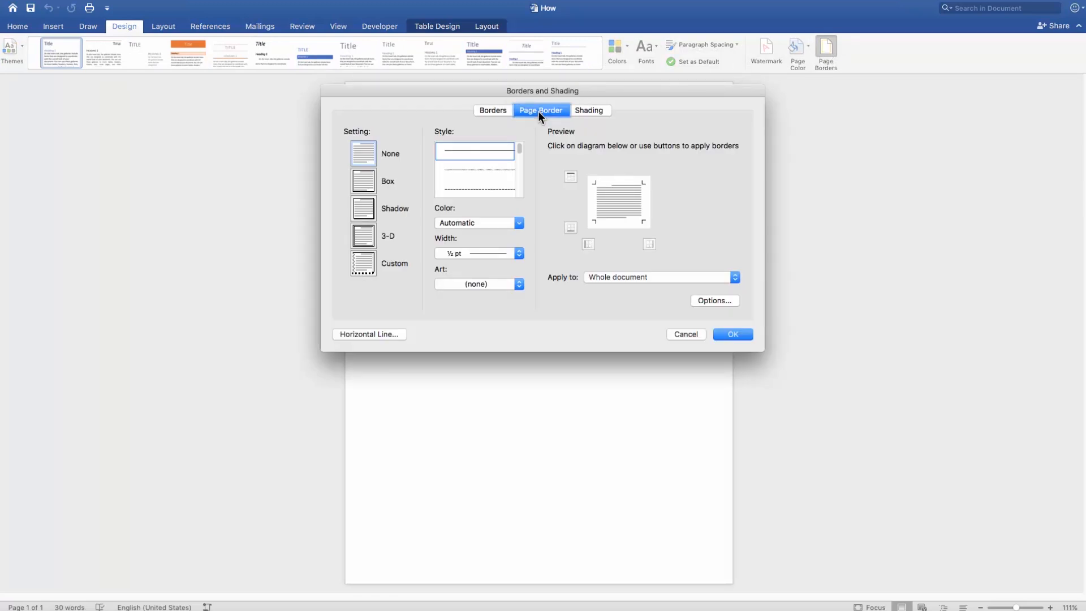
left_click(518, 284)
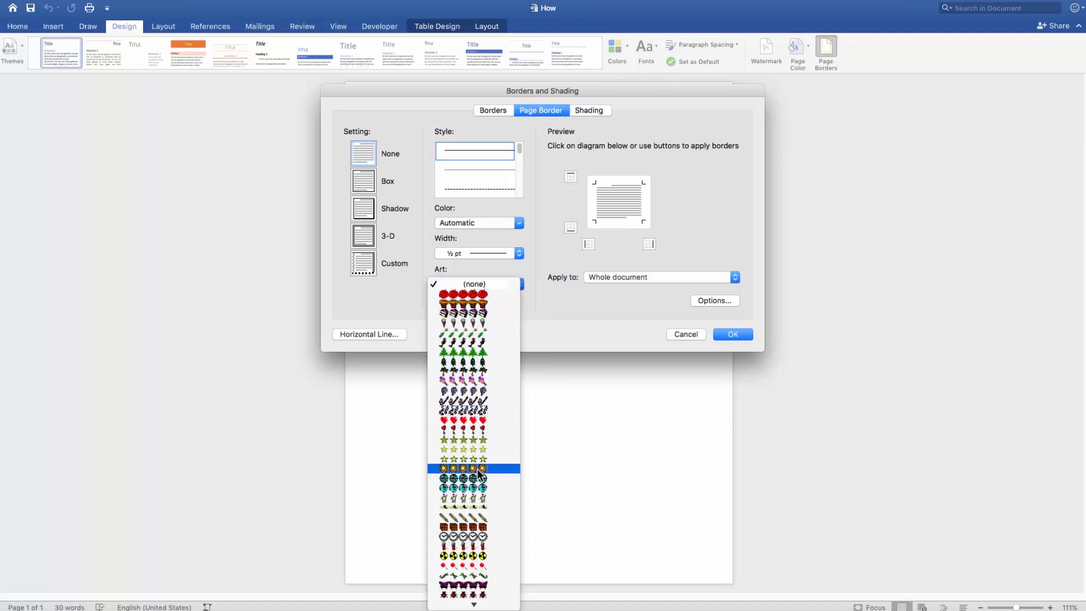
left_click(732, 335)
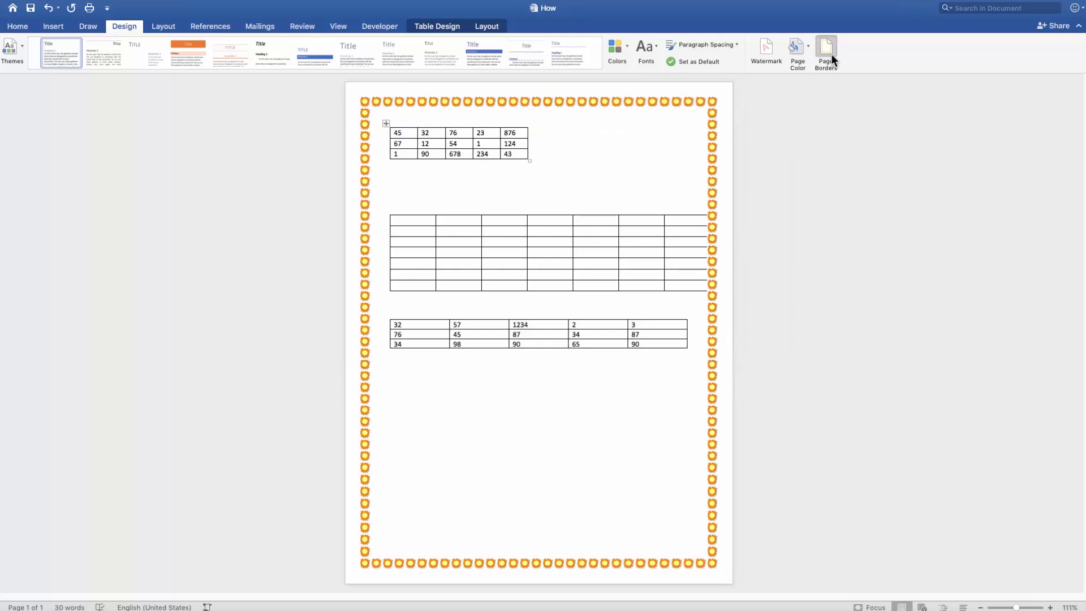
Step: Replace the orange art border with a plain thin Box page border
left_click(826, 46)
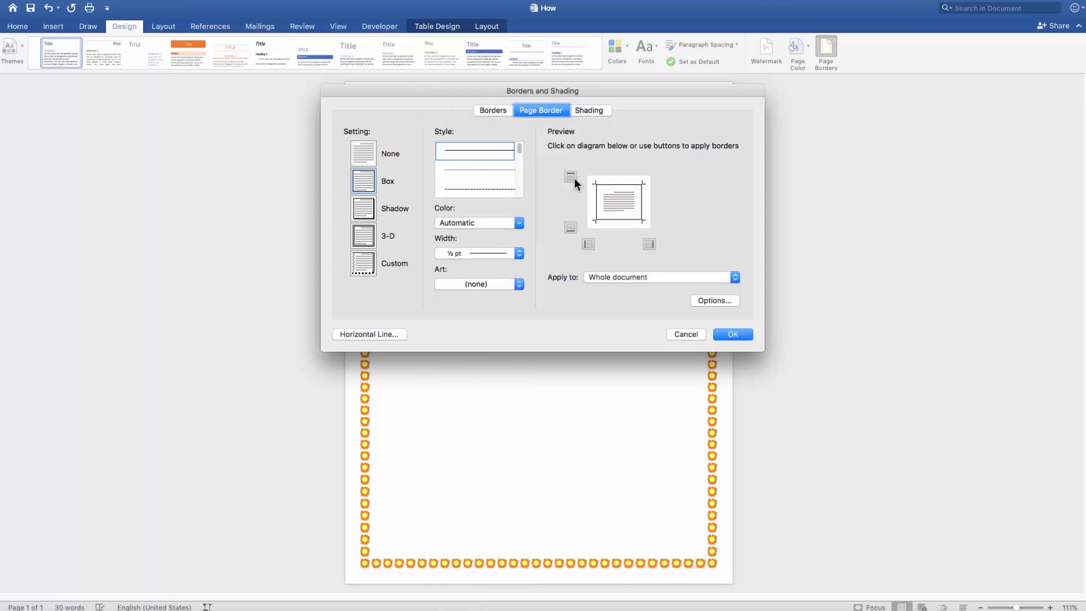
left_click(650, 244)
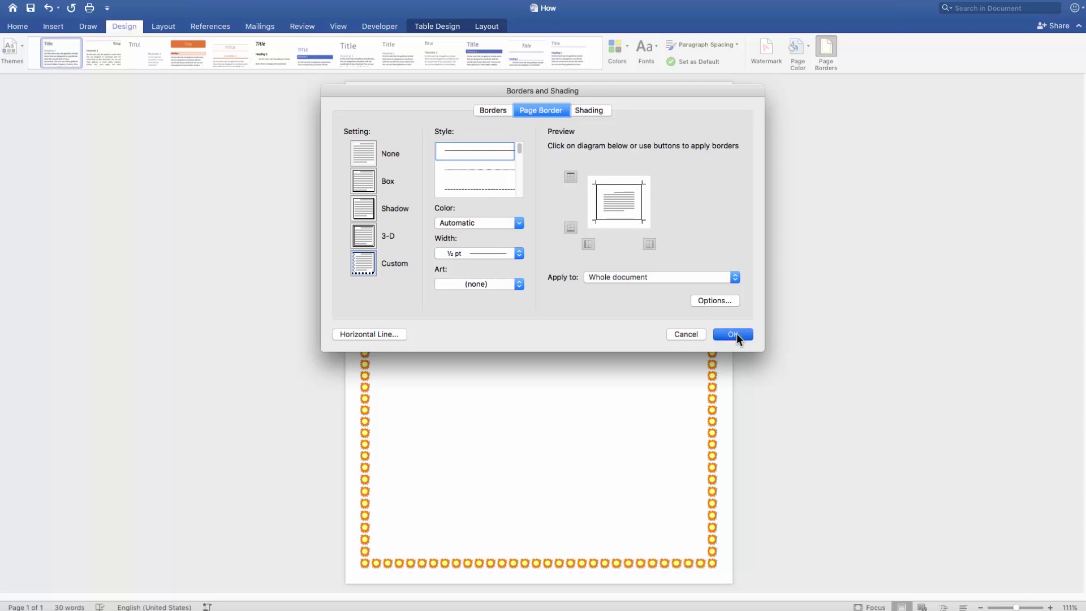
left_click(733, 335)
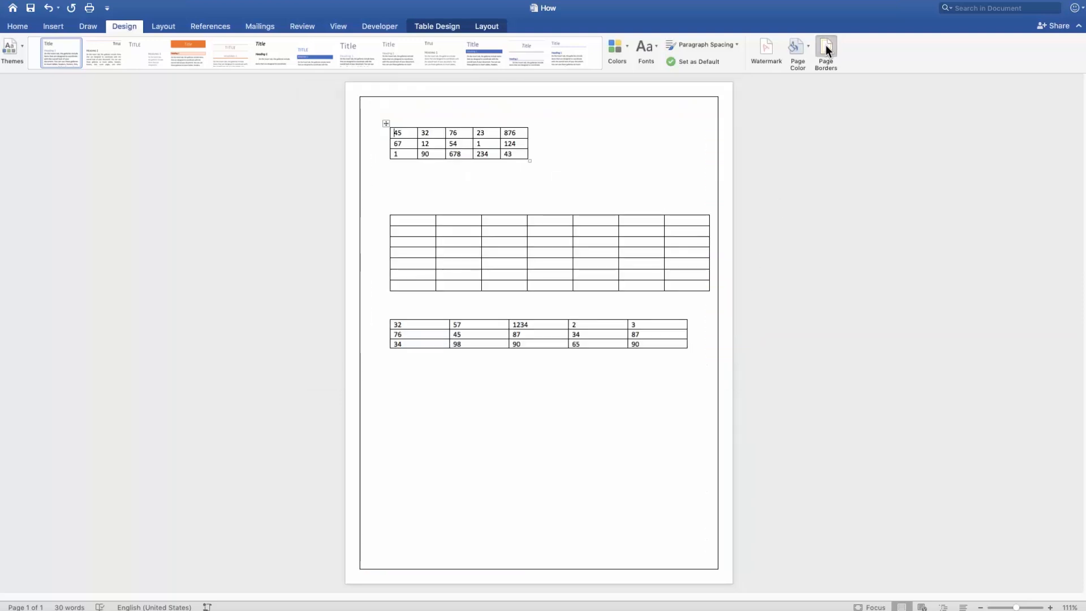
Step: Set a green double-line 4½ pt Box border, applied to the first page only
left_click(826, 47)
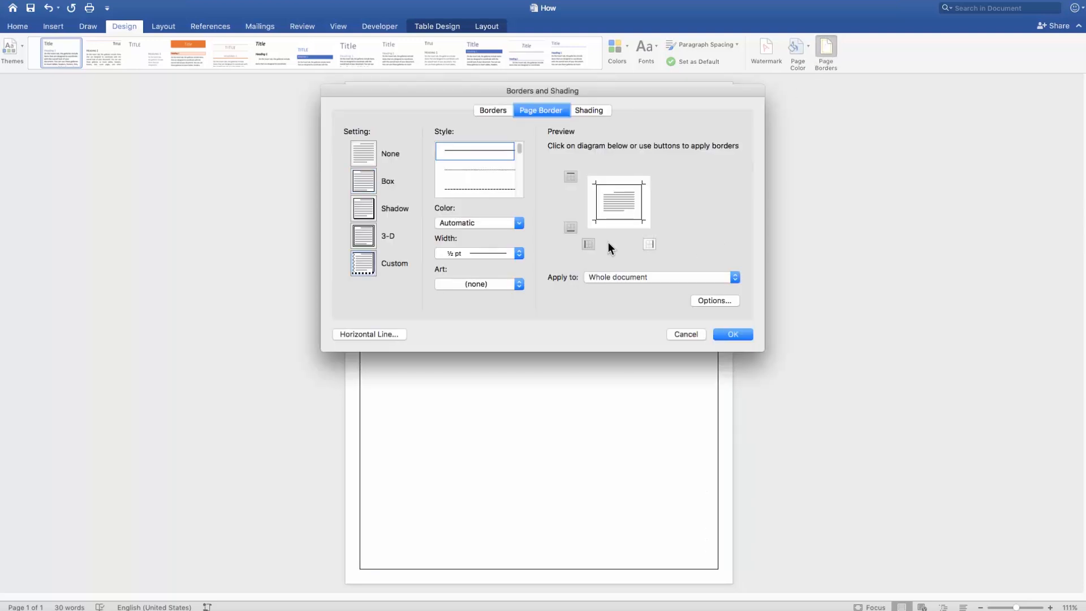
left_click(570, 176)
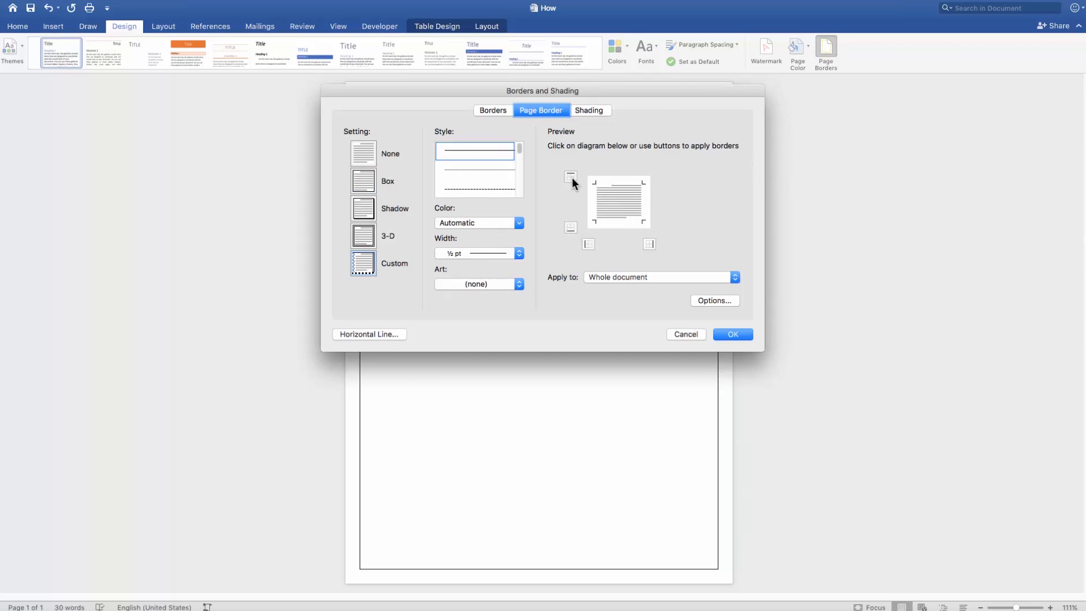
left_click(363, 180)
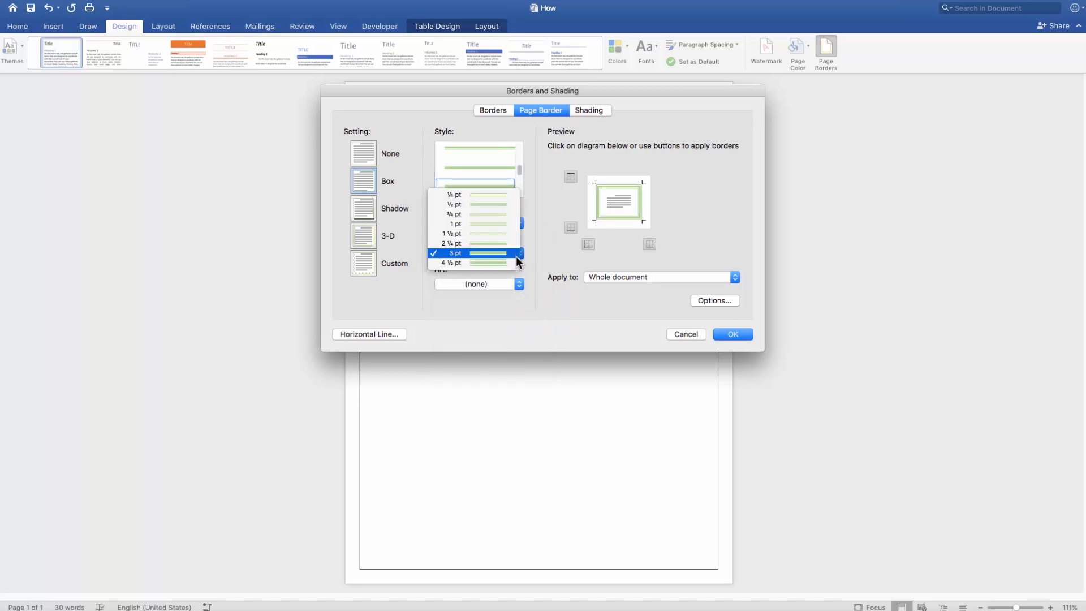
left_click(456, 262)
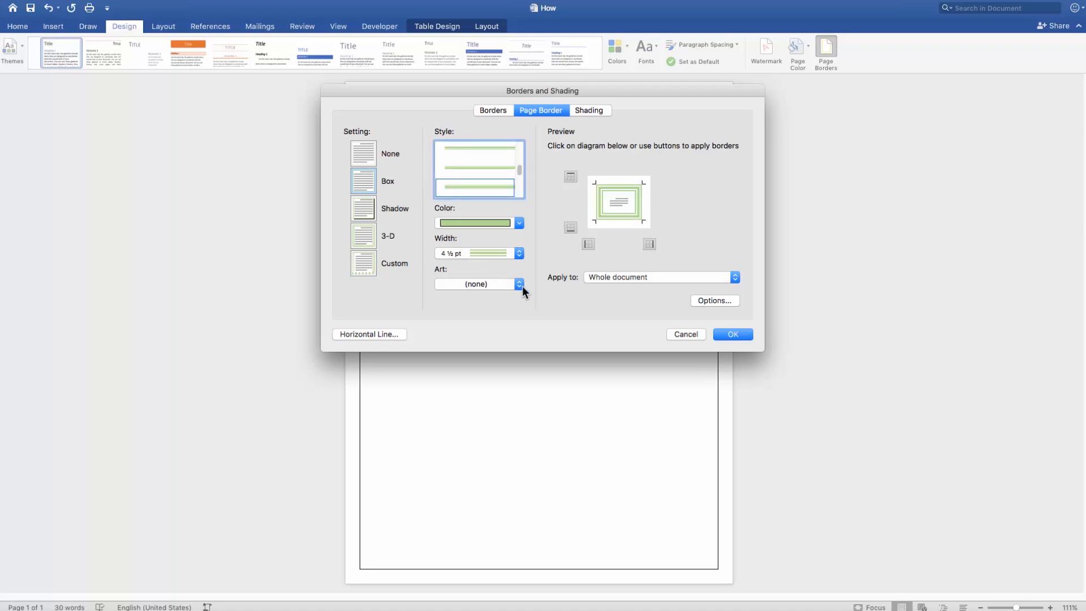
left_click(735, 277)
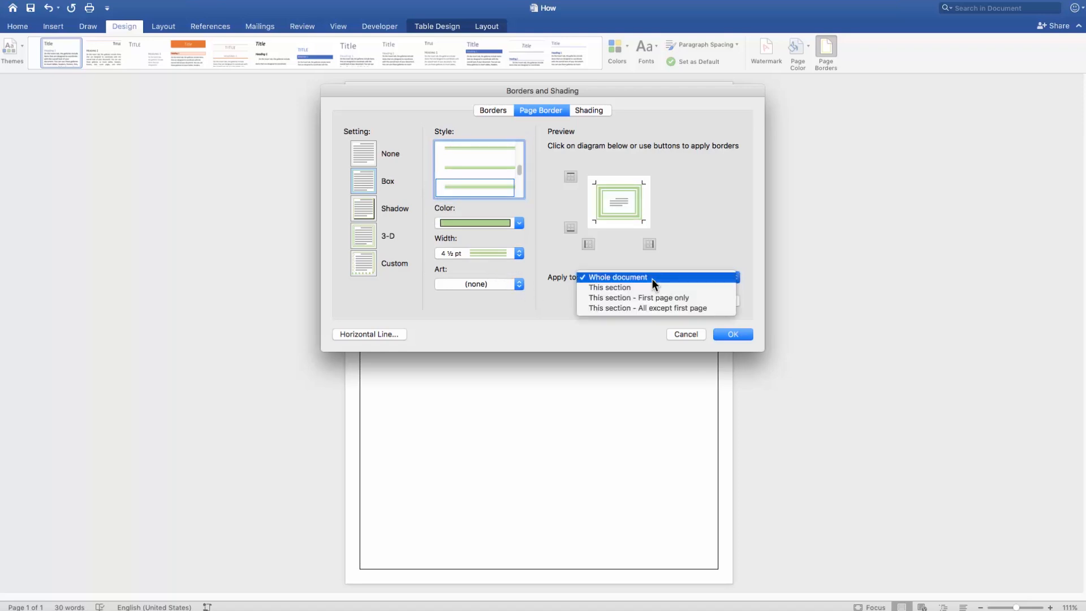
mouse_move(621, 287)
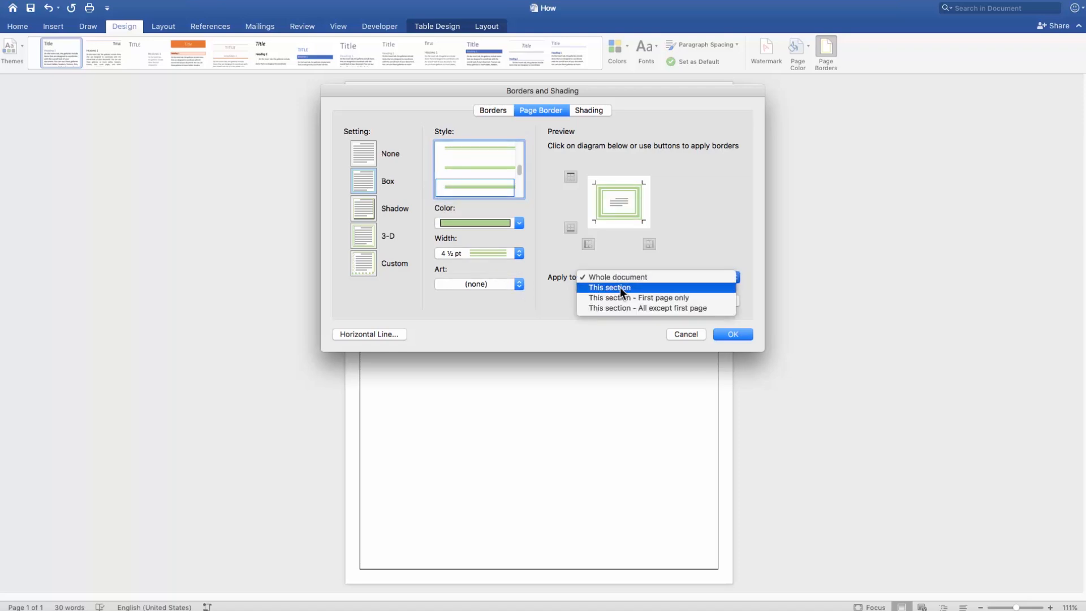
mouse_move(614, 304)
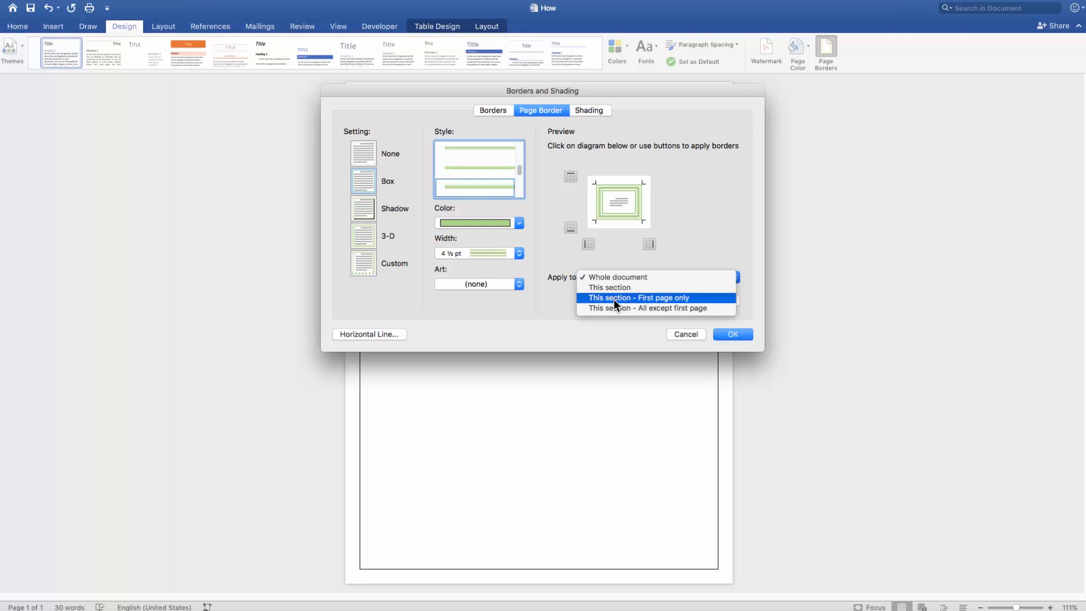
left_click(638, 298)
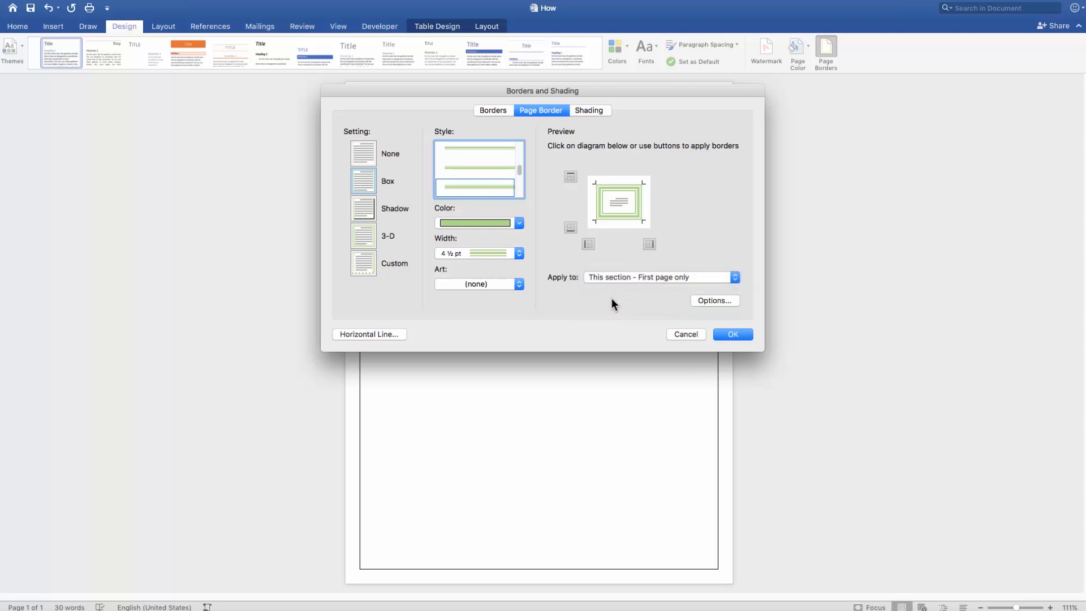
left_click(732, 334)
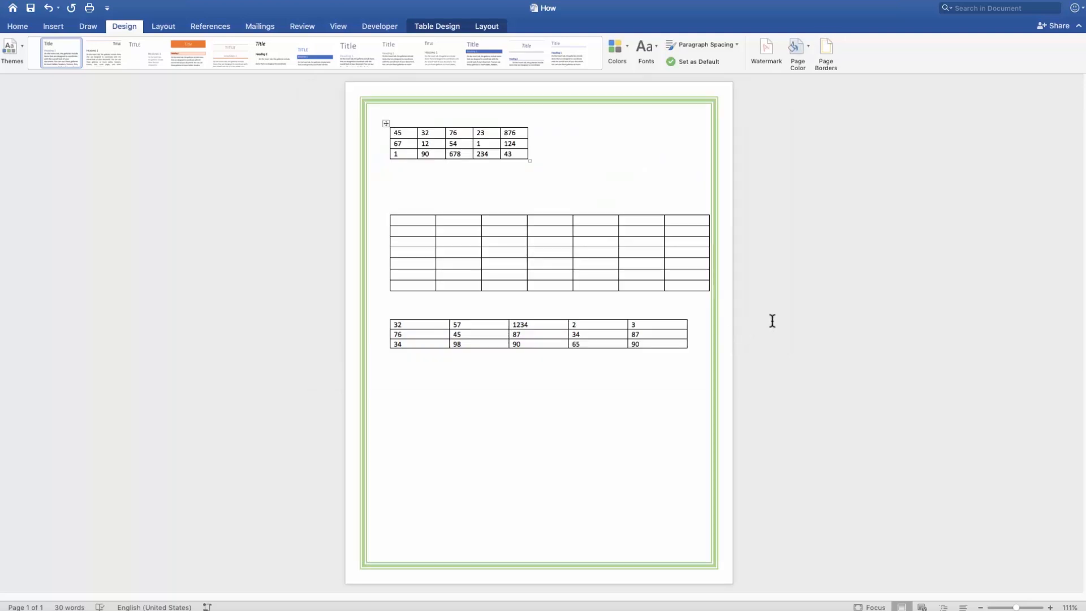